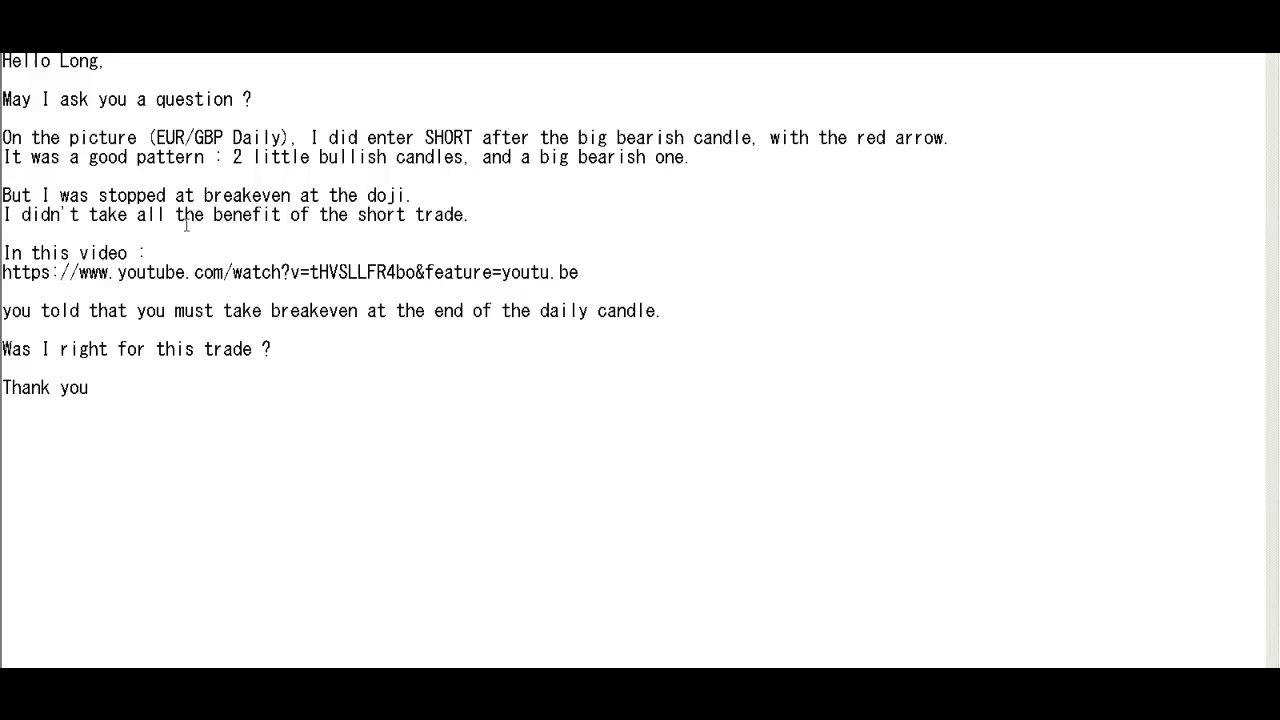
mouse_move(270, 232)
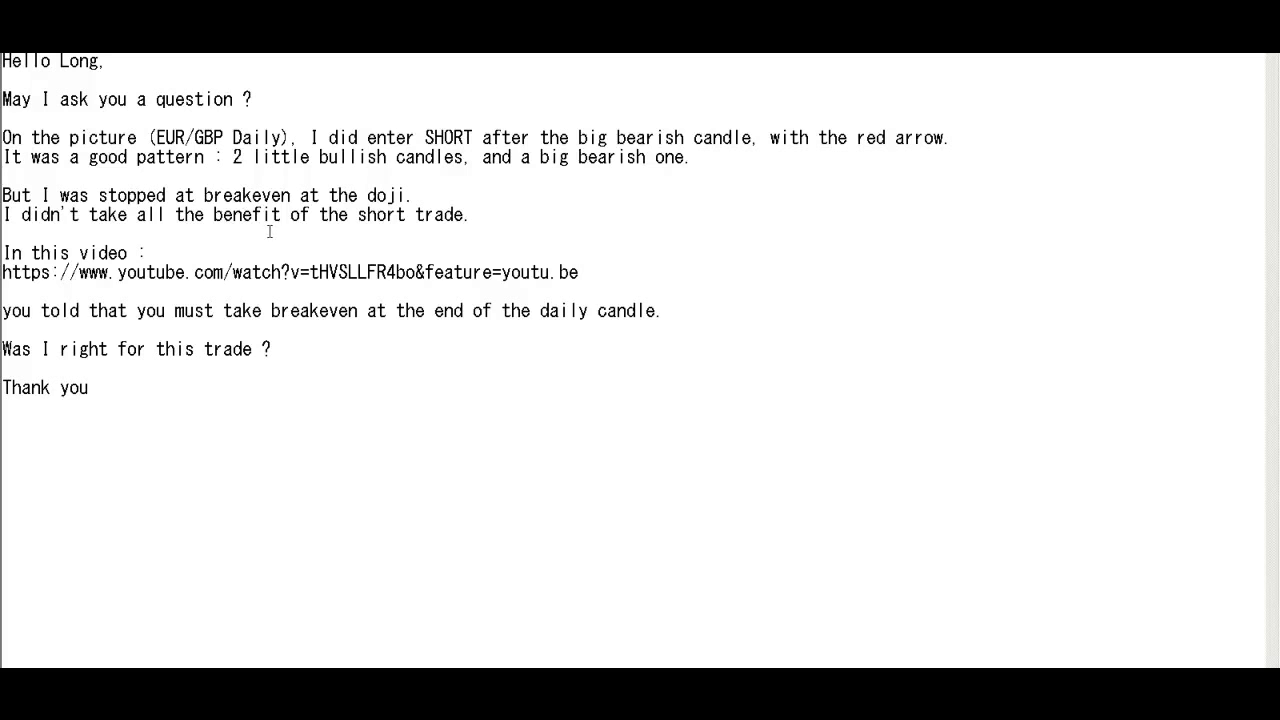
mouse_move(158, 243)
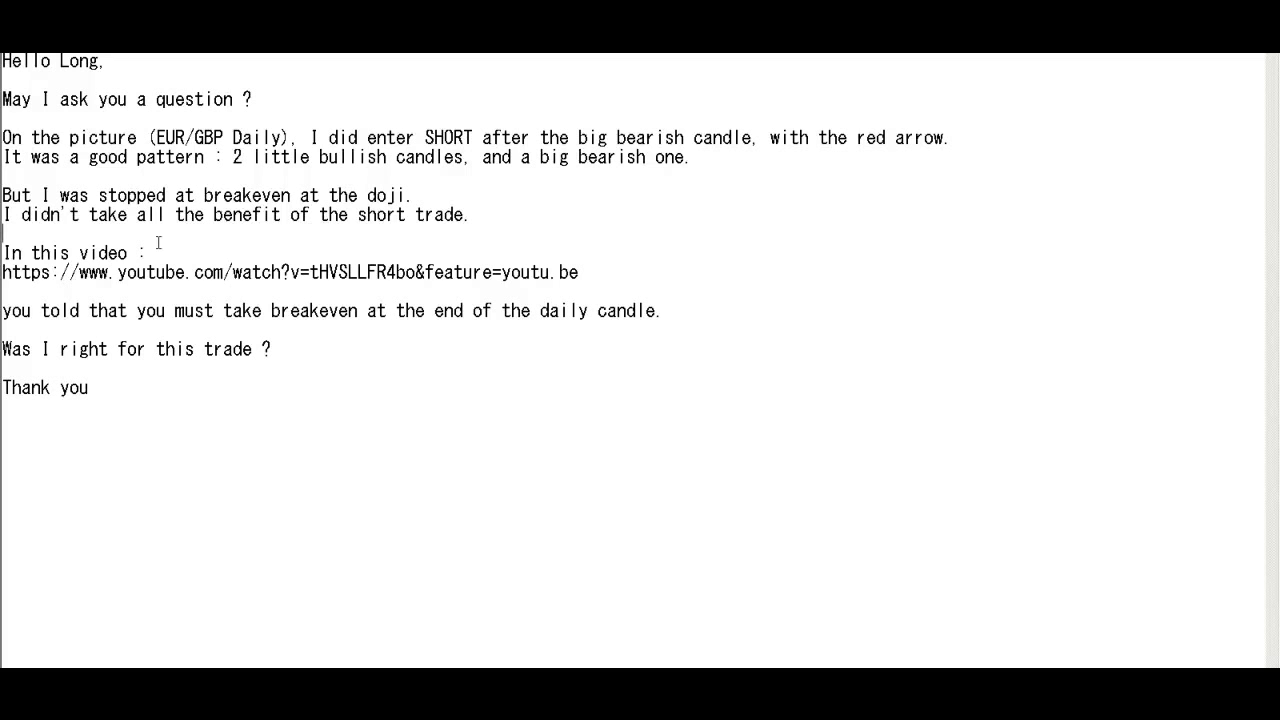
mouse_move(213, 337)
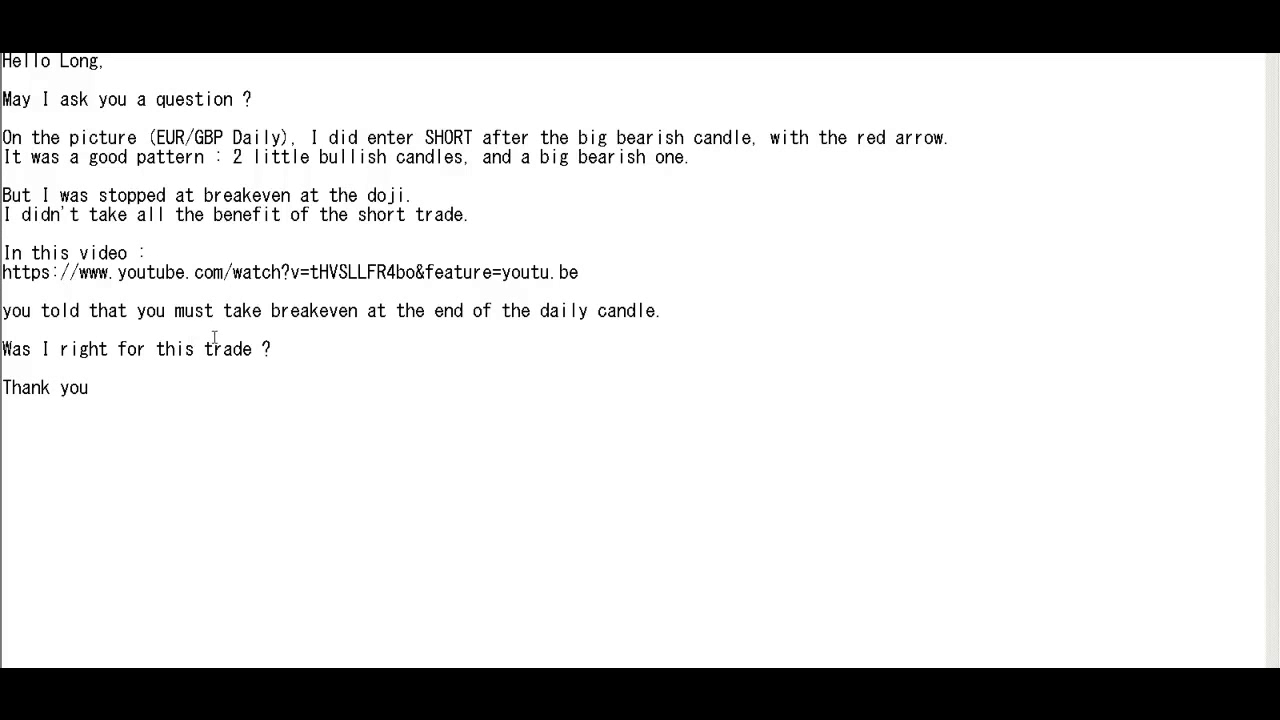
mouse_move(466, 325)
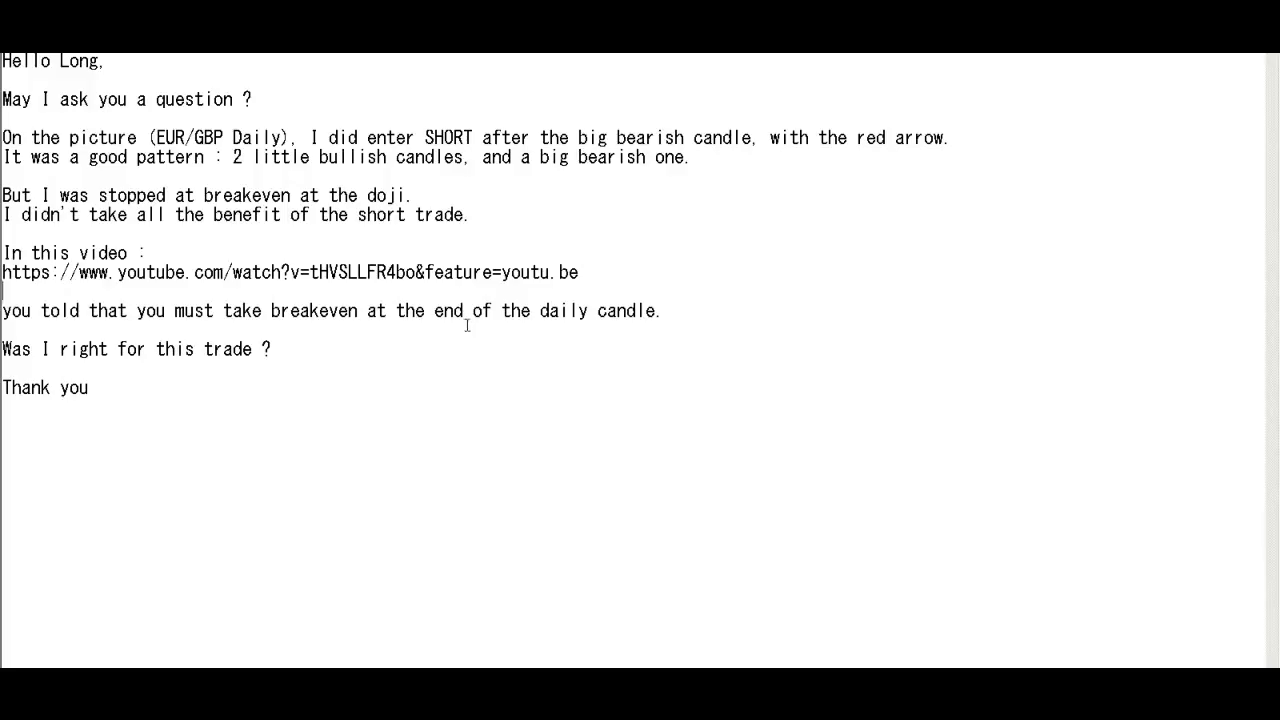
mouse_move(146, 378)
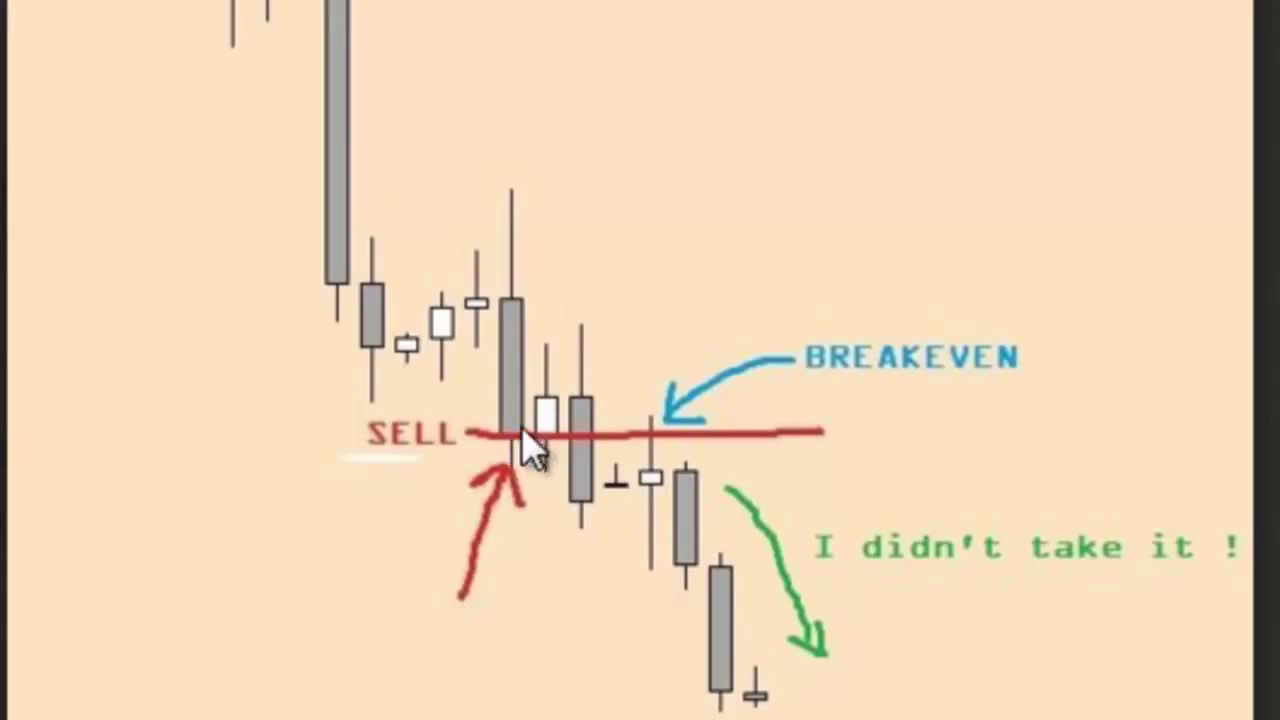
mouse_move(600, 235)
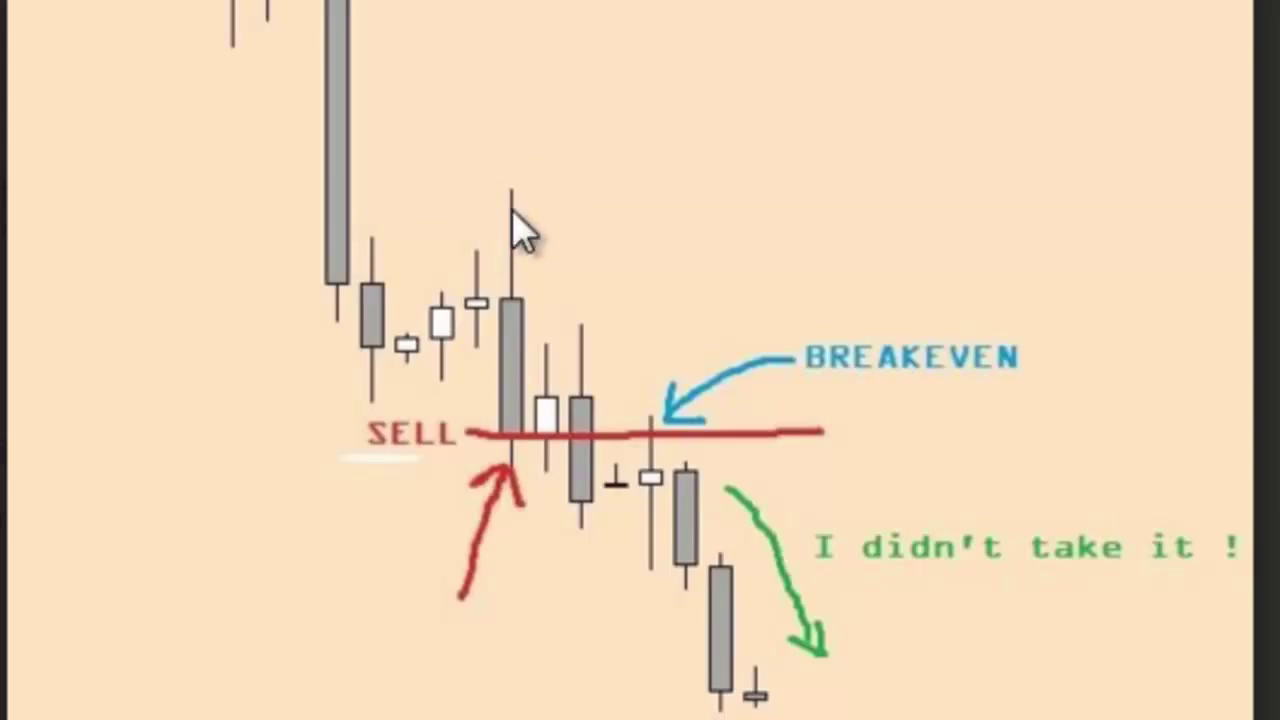
mouse_move(590, 485)
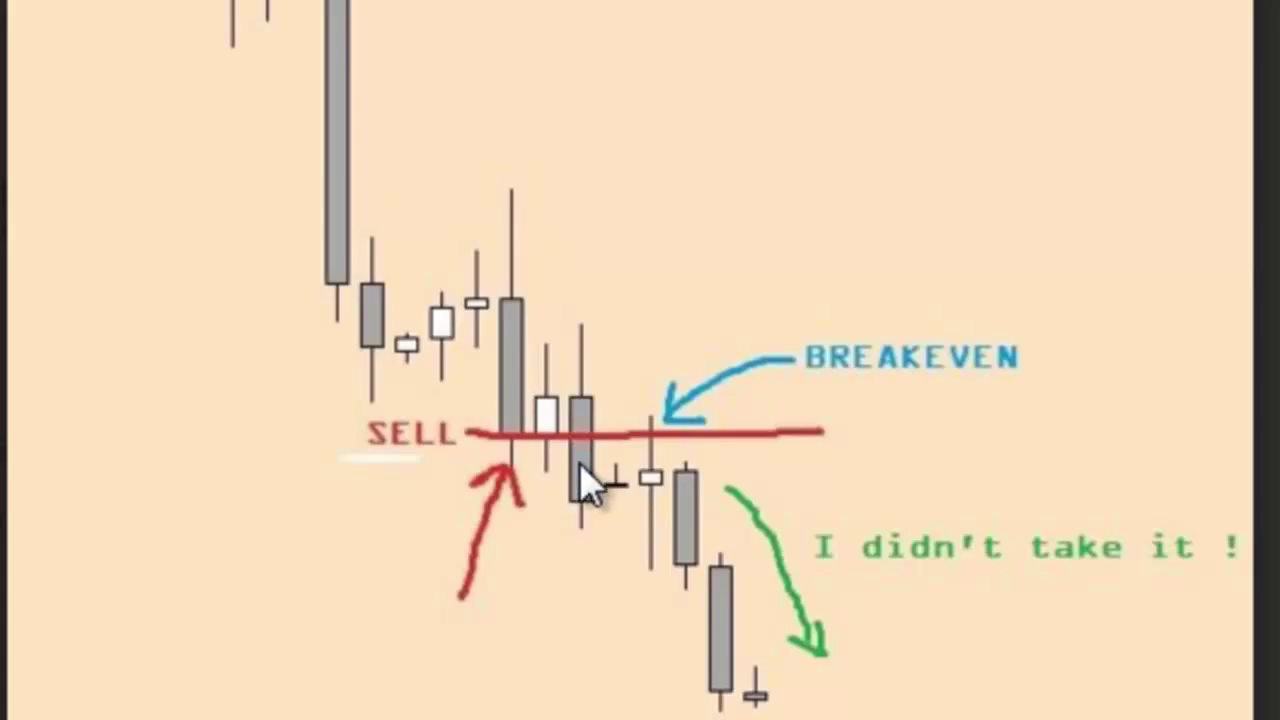
mouse_move(595, 495)
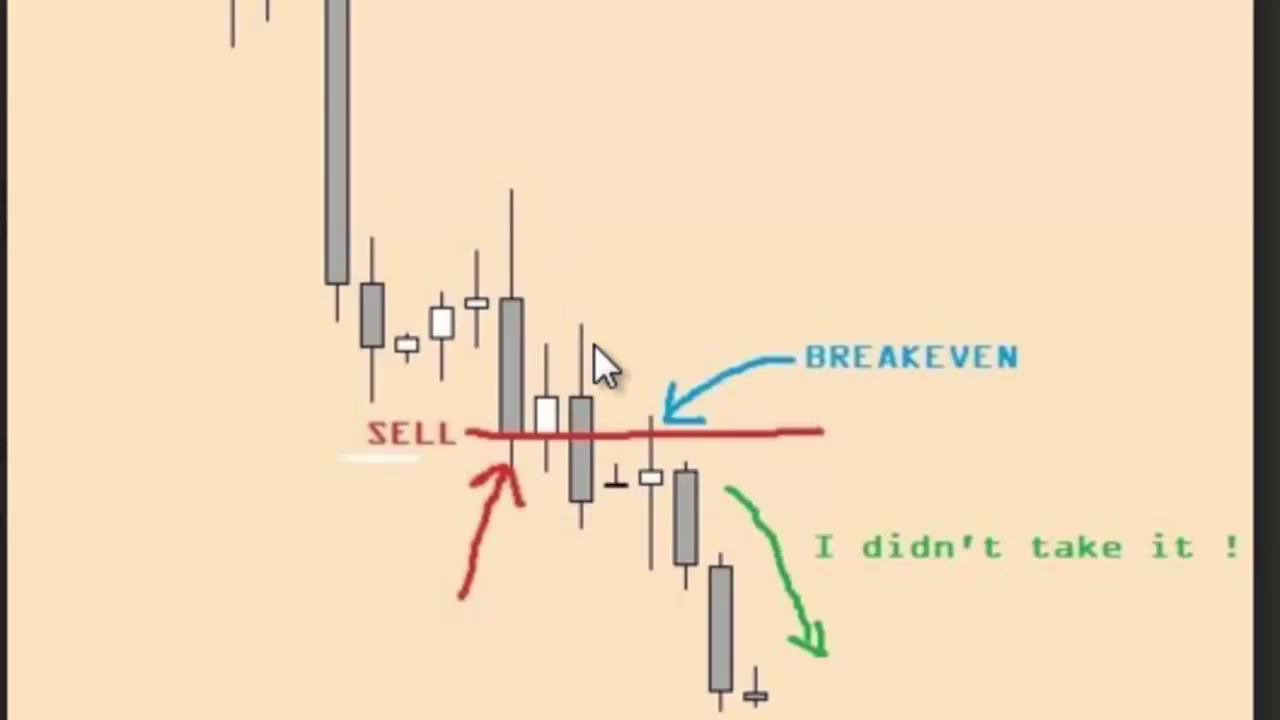
mouse_move(590, 345)
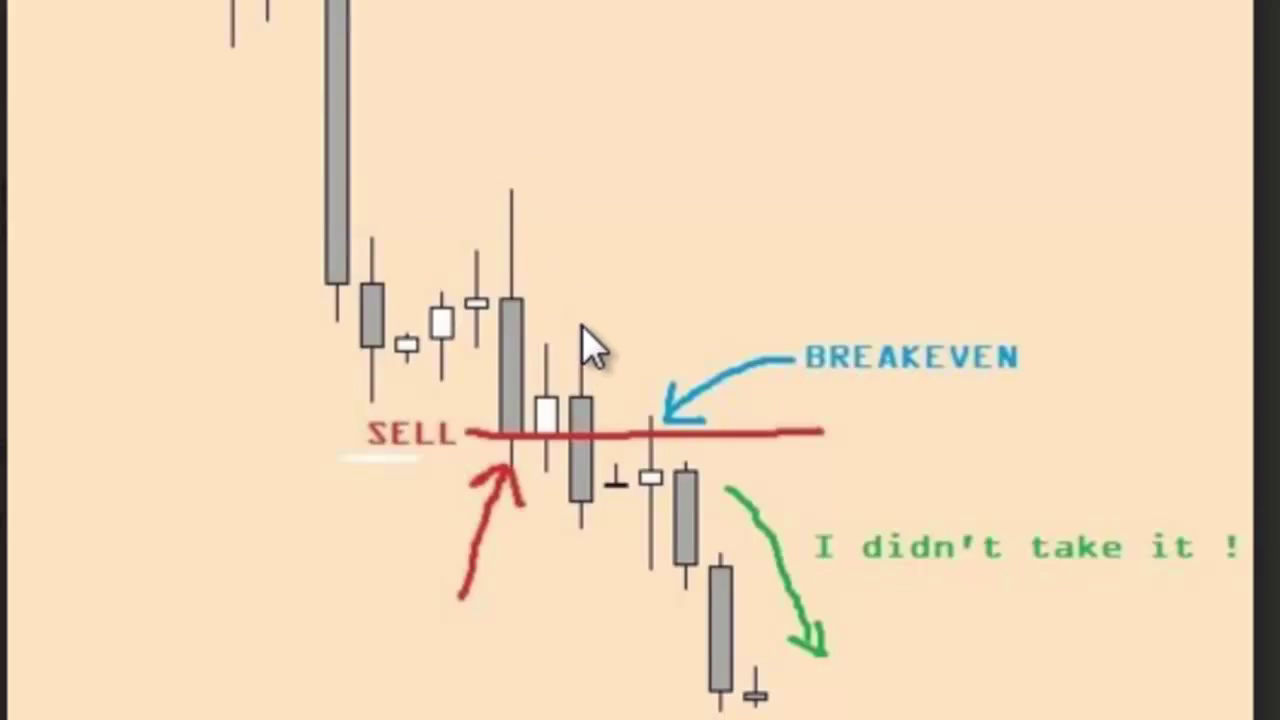
mouse_move(710, 545)
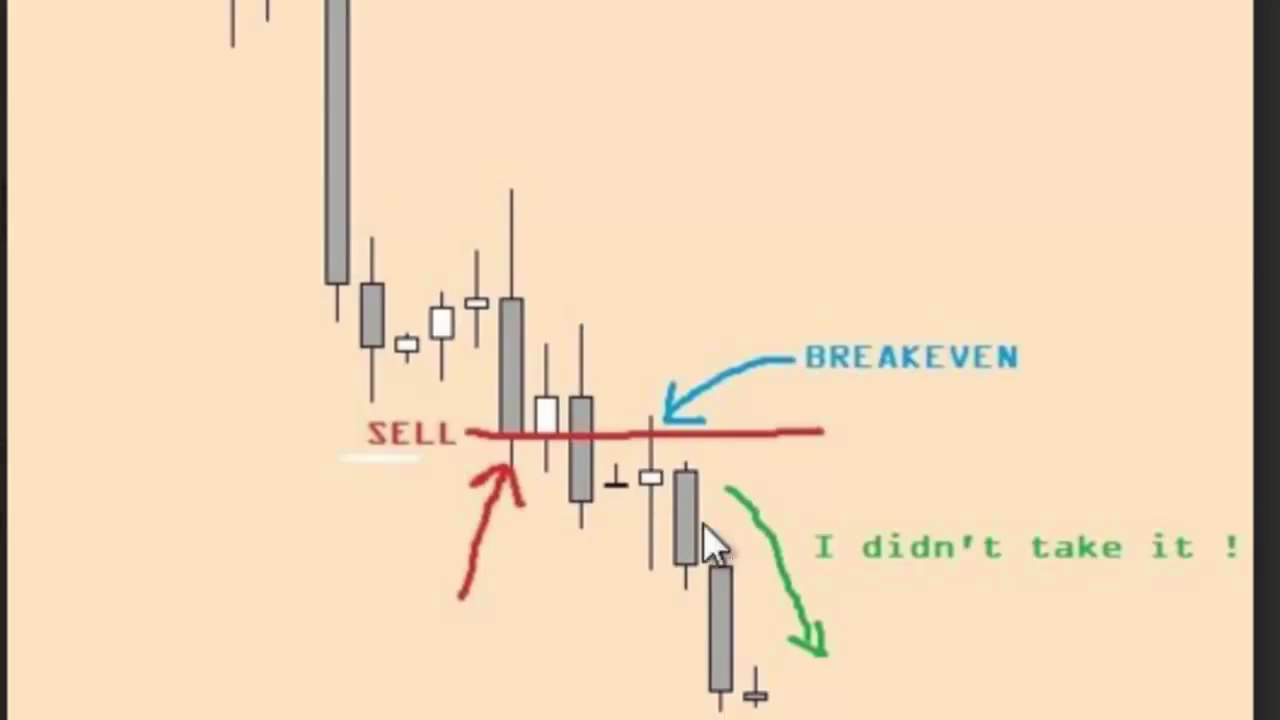